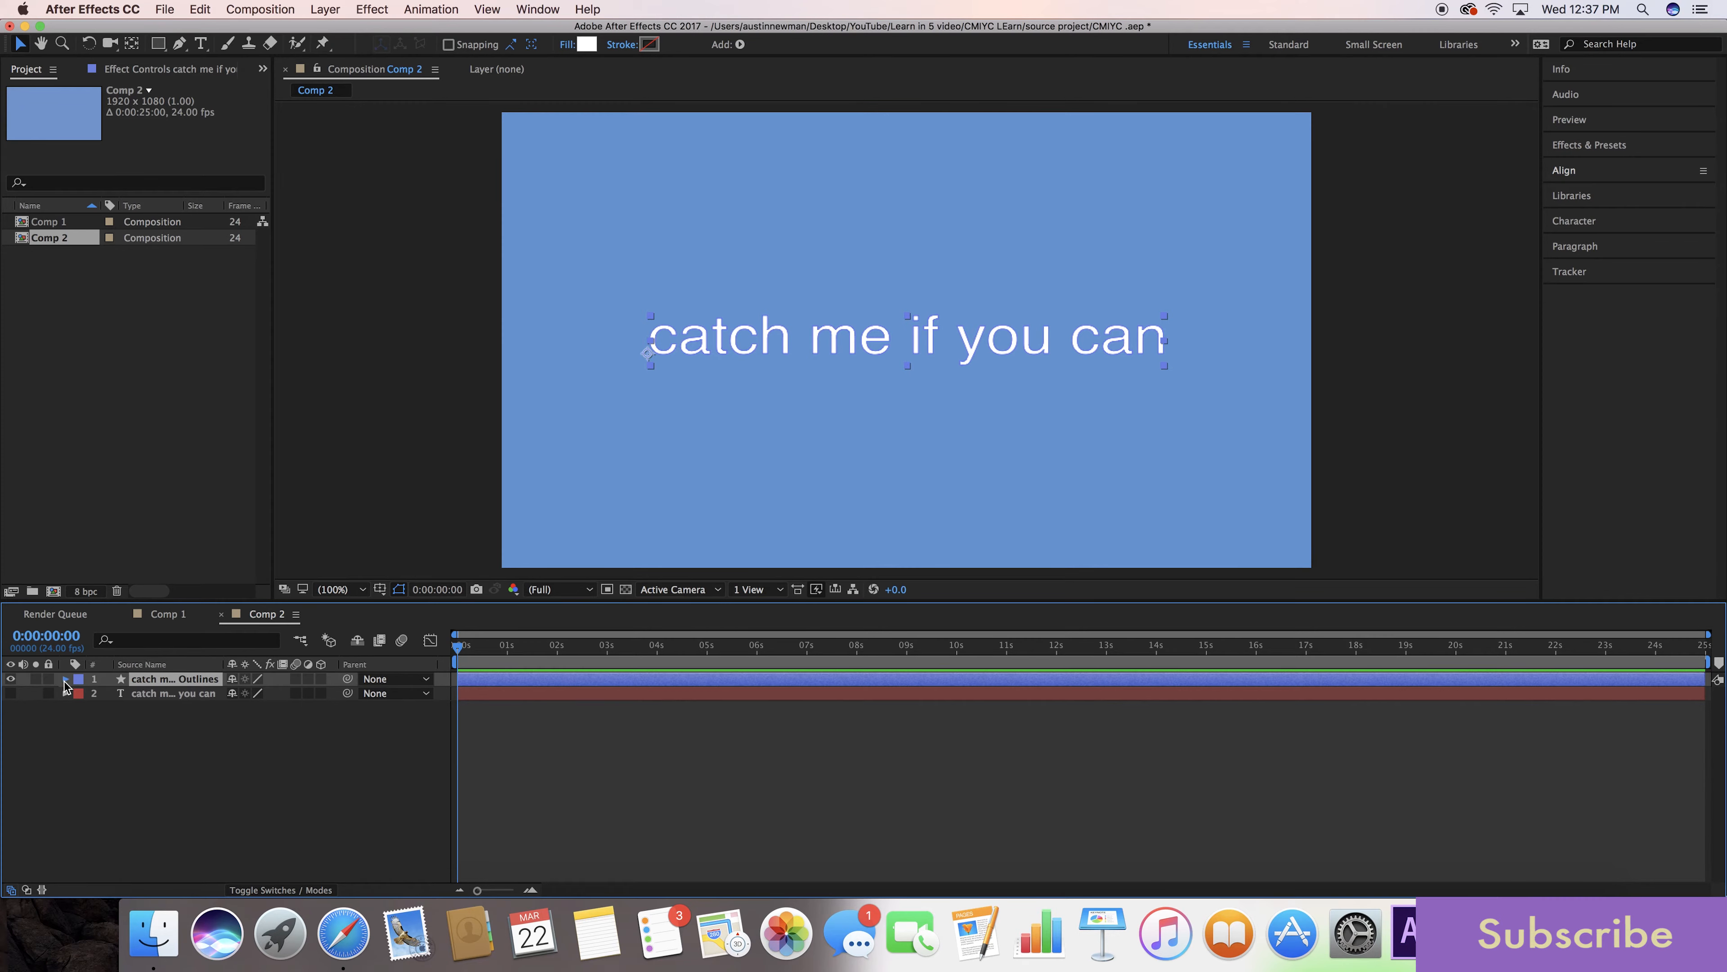
Step: Twirl open the 'catch me if you can Outlines' layer and its Contents into per-letter groups
left_click(65, 679)
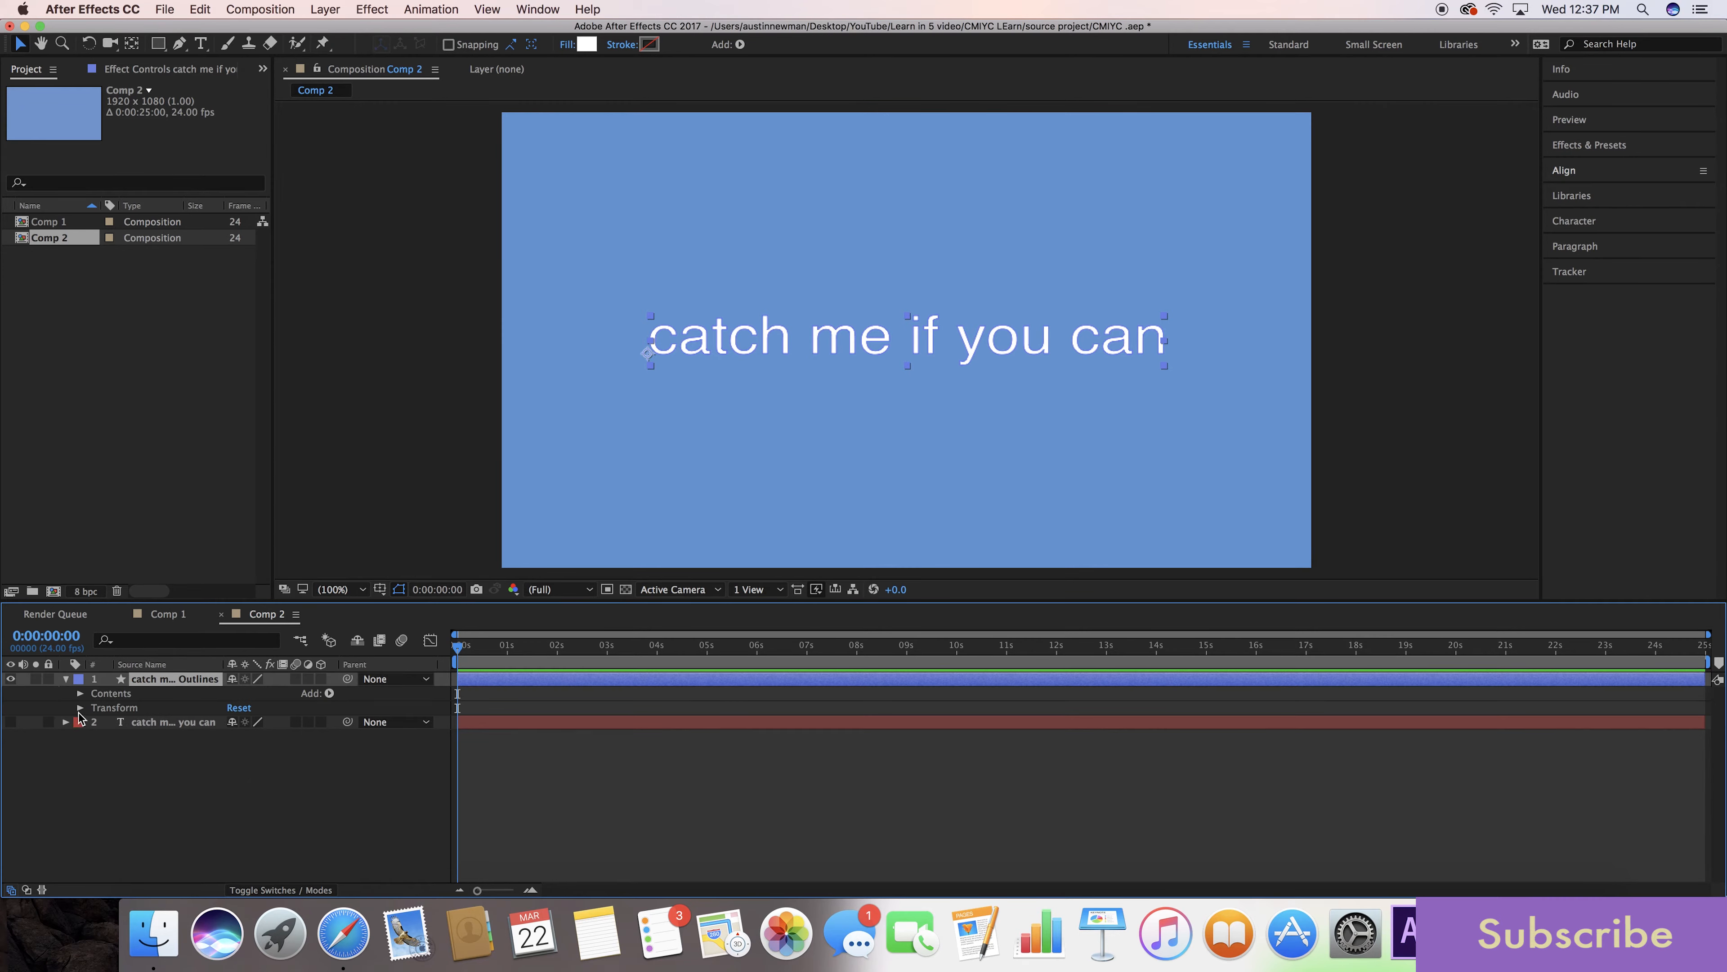
left_click(81, 693)
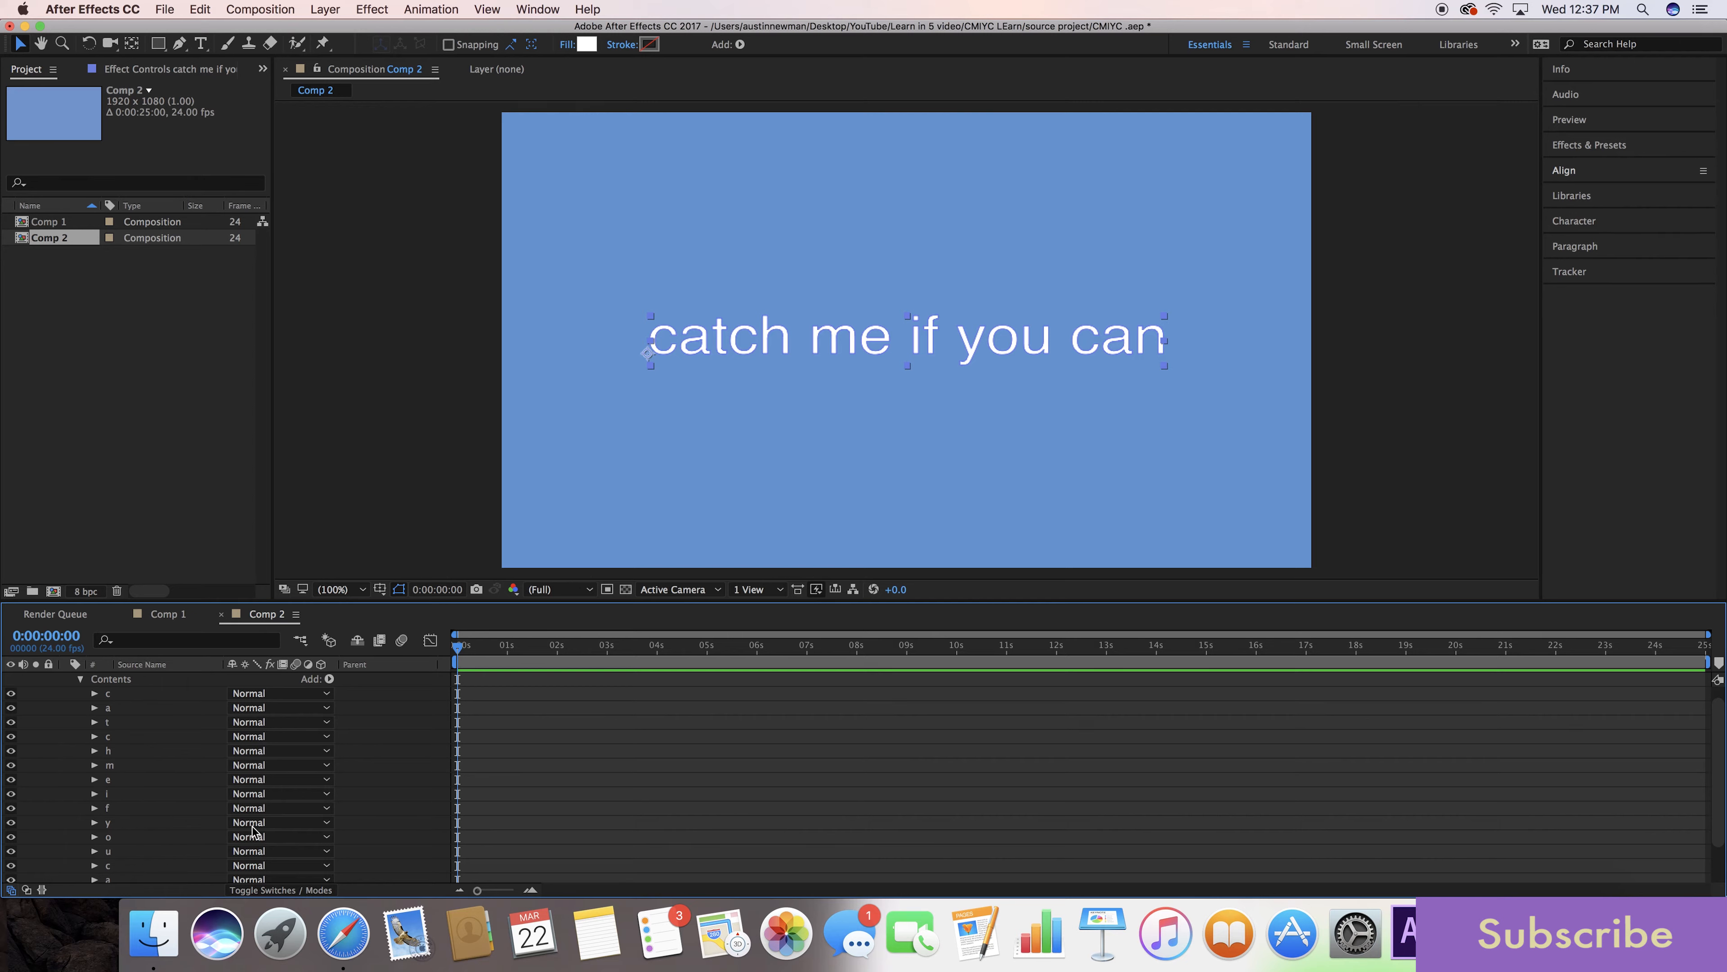
mouse_move(728, 463)
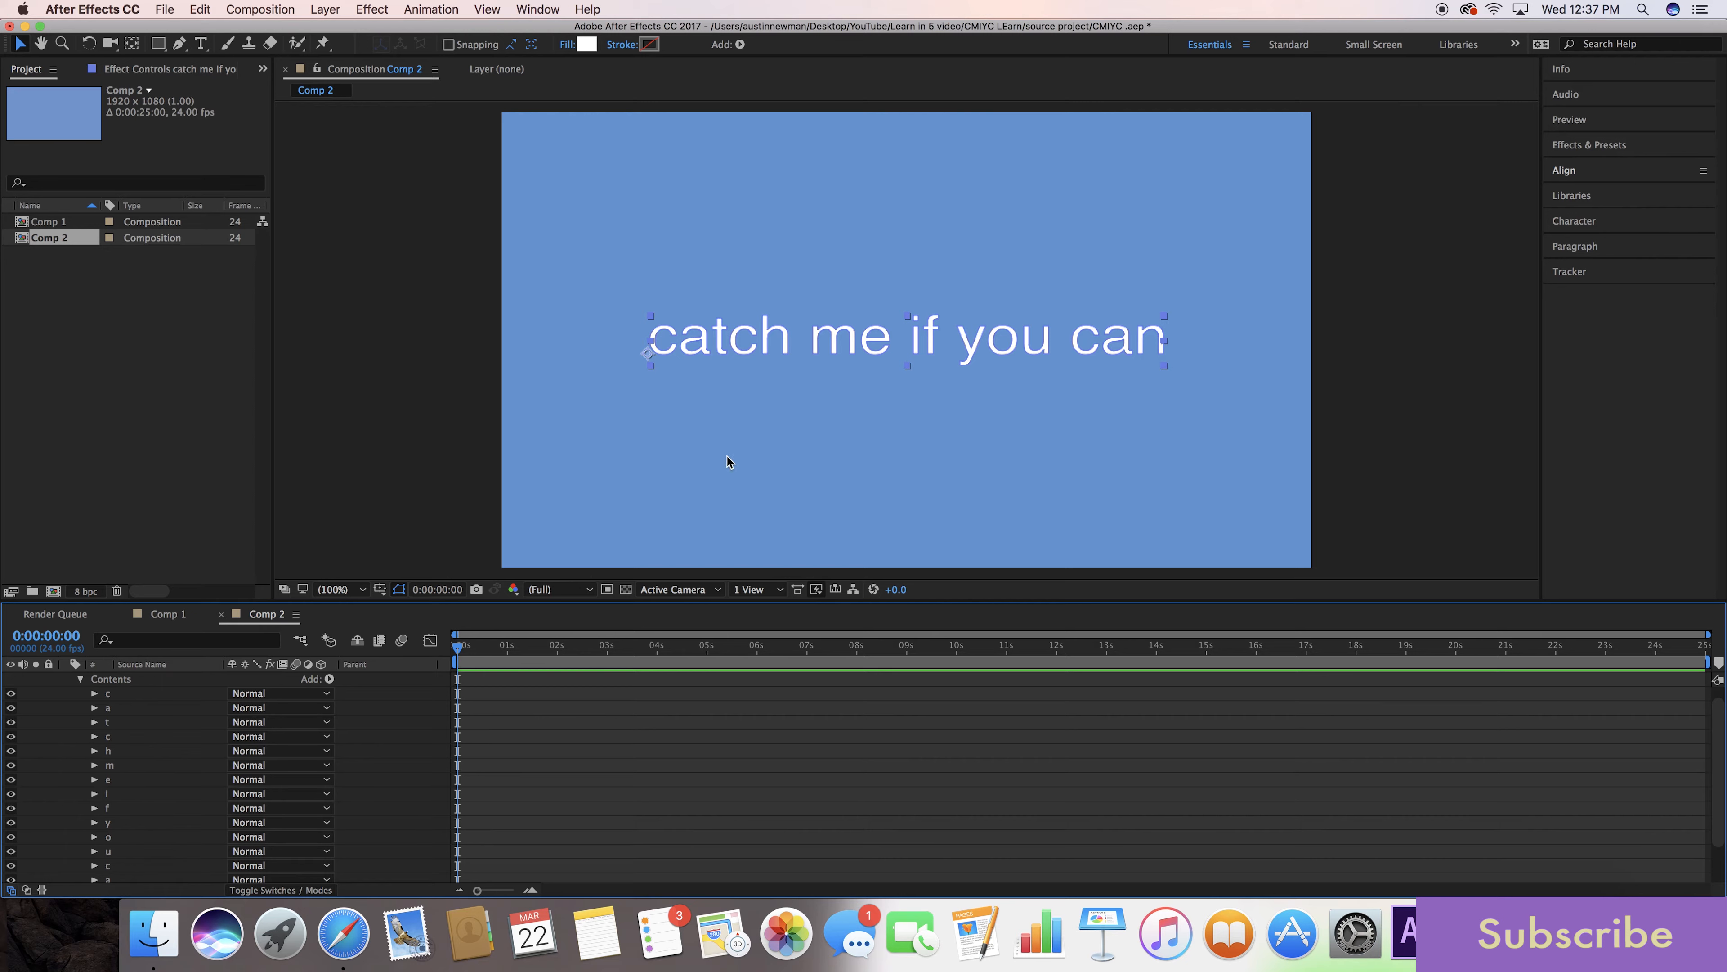
mouse_move(146, 791)
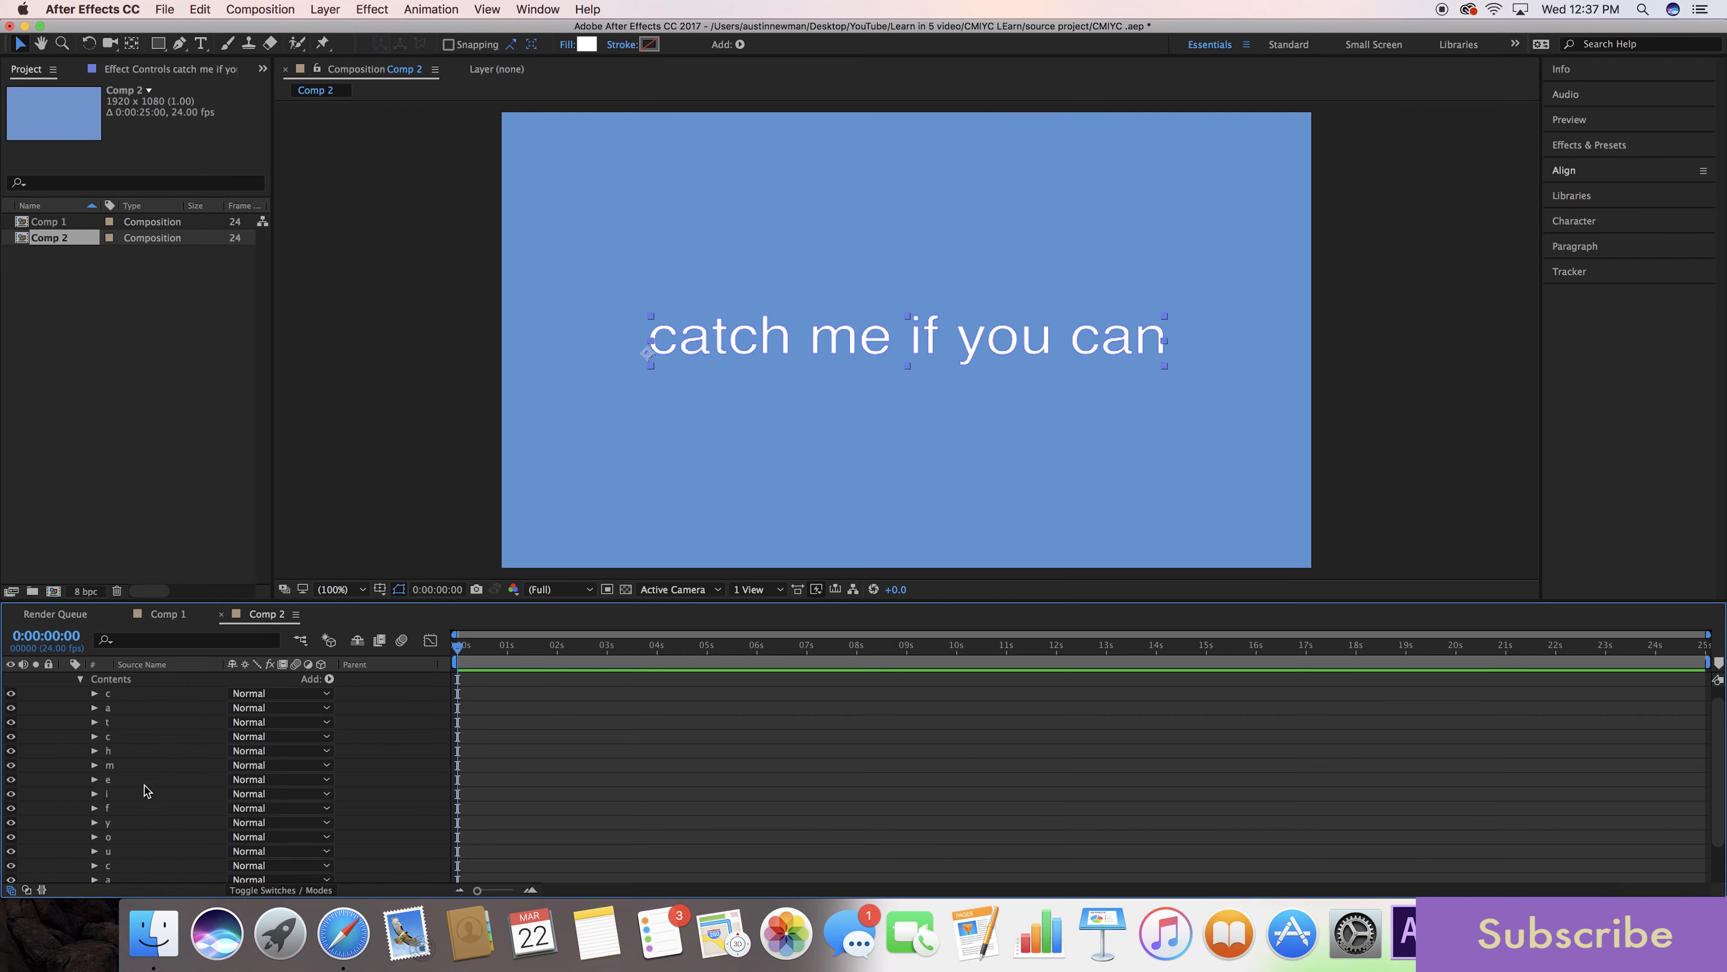
Step: Twirl down the 'h' group and its path to expose its shape properties
left_click(94, 750)
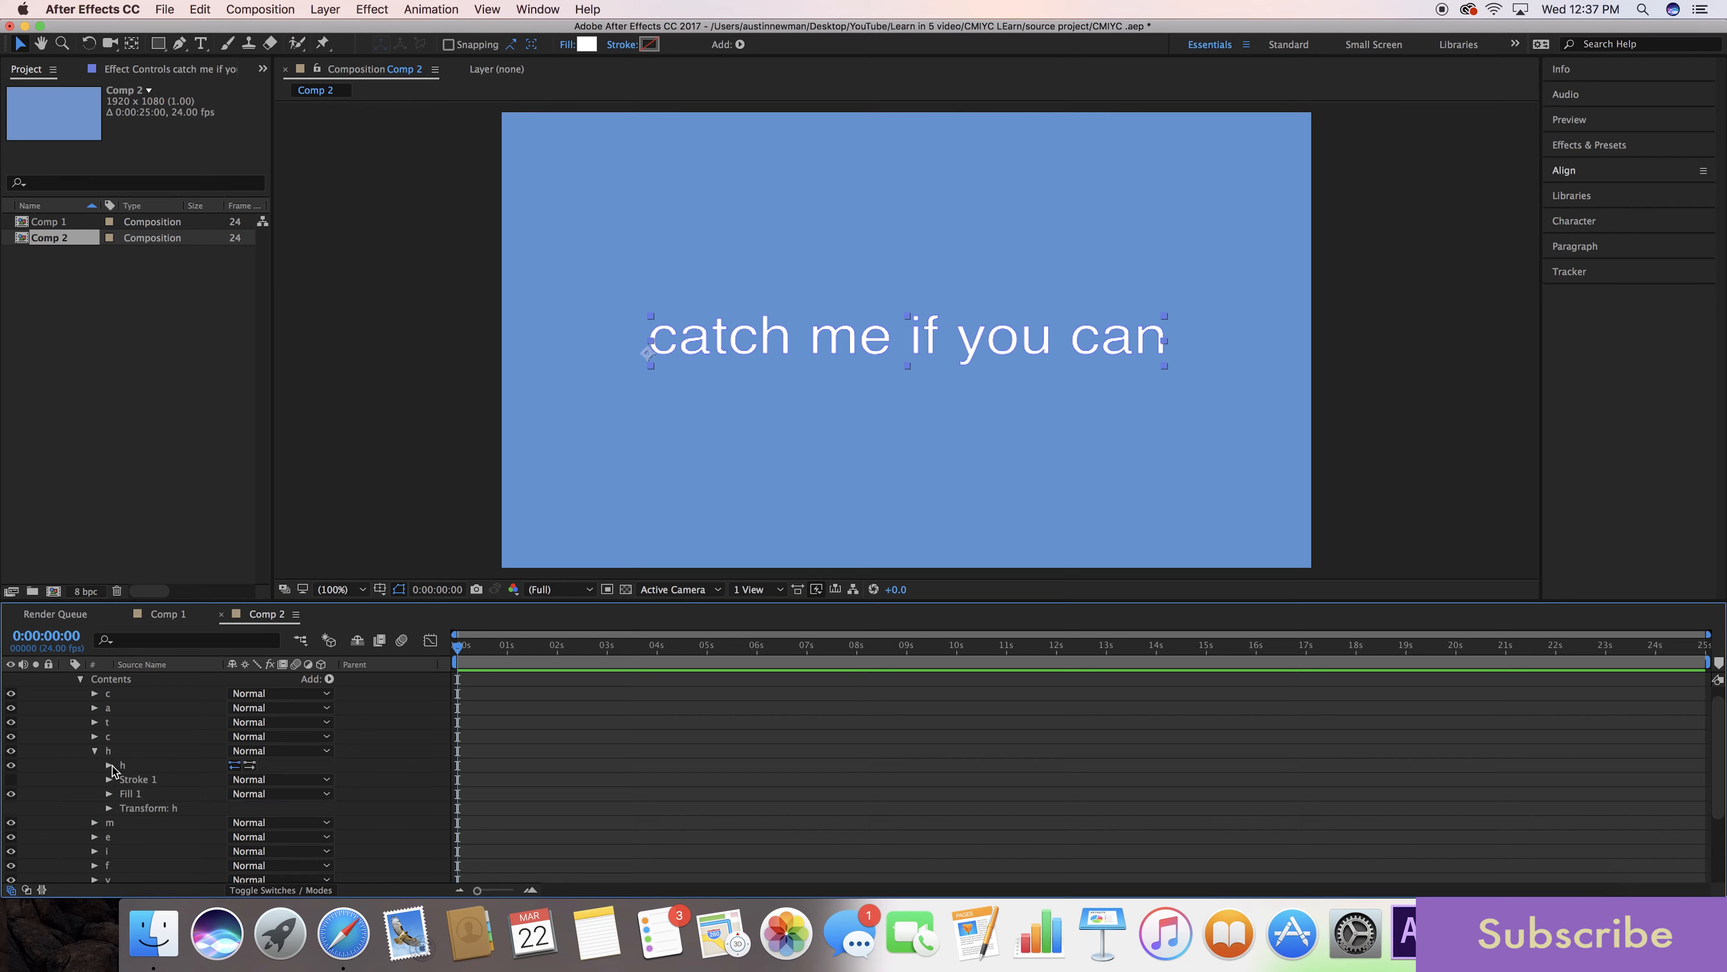
left_click(94, 765)
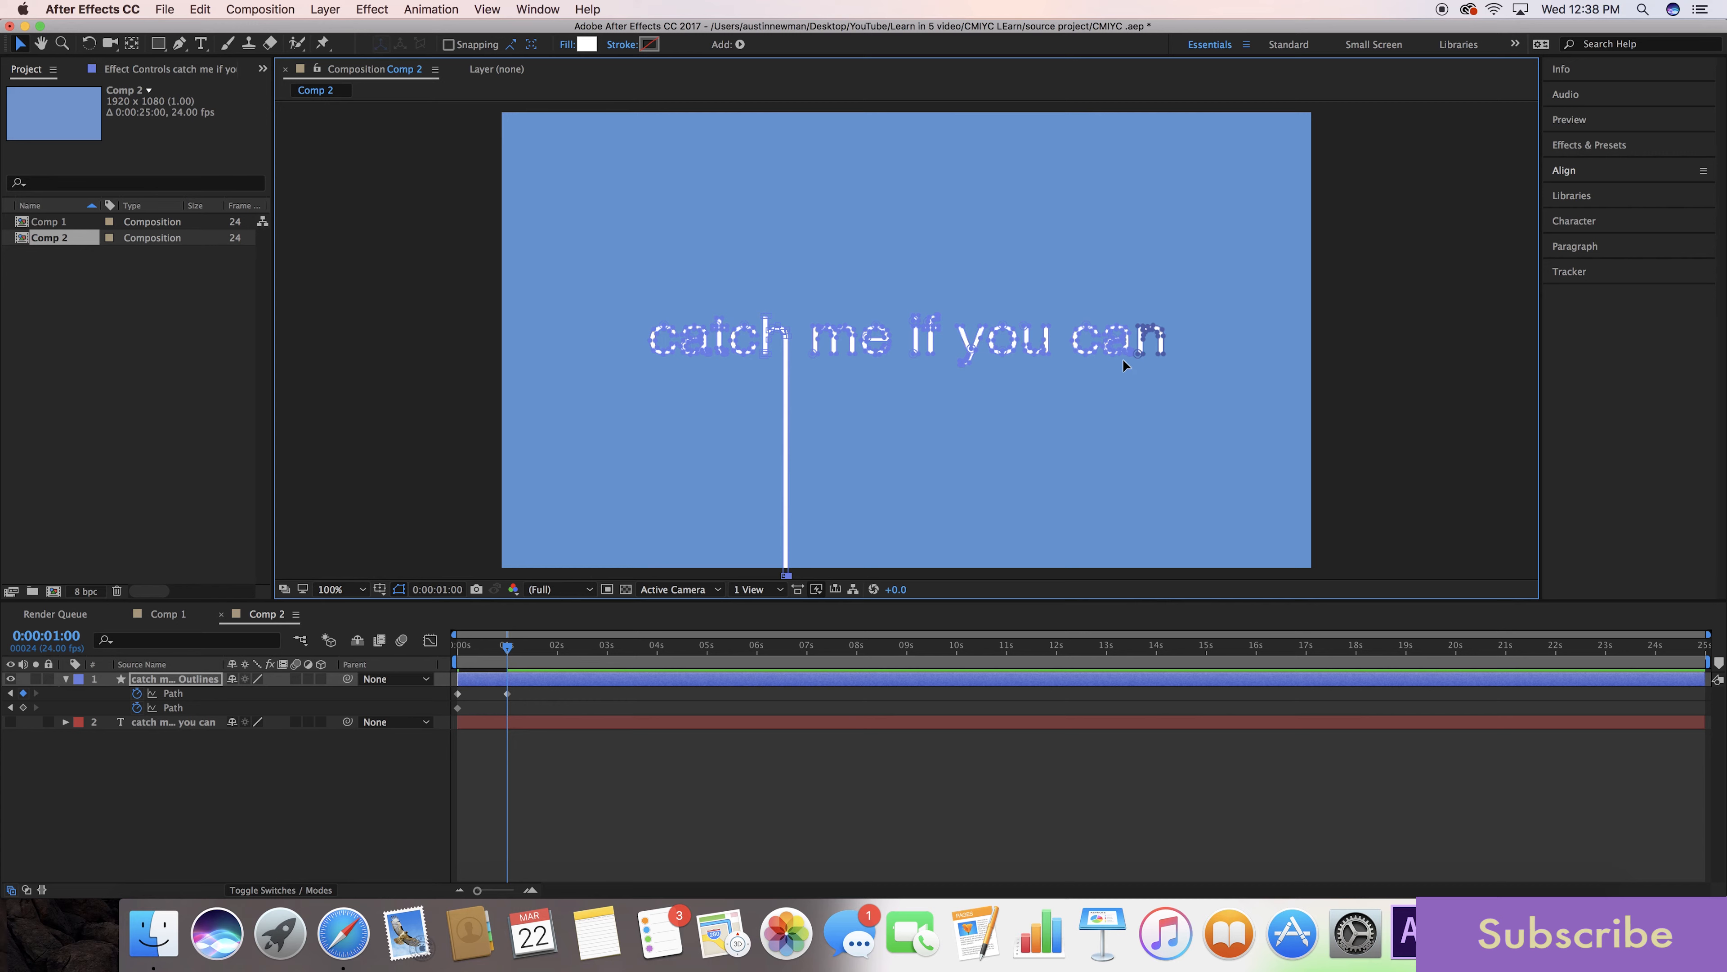
mouse_move(1162, 372)
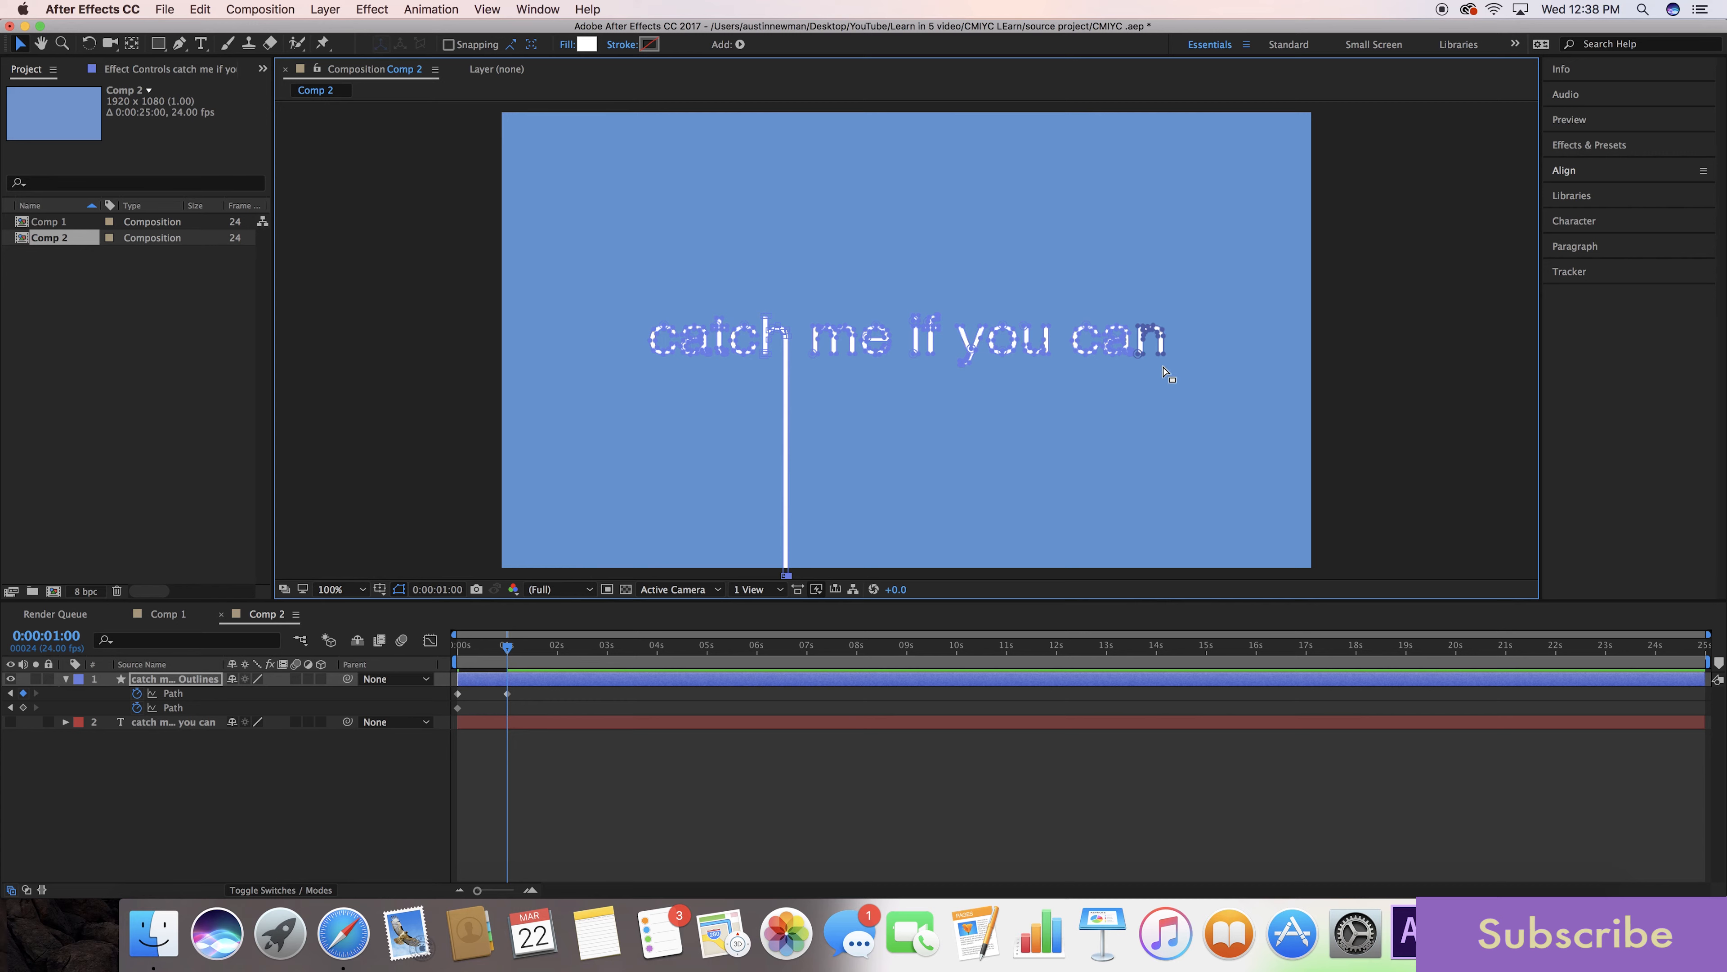